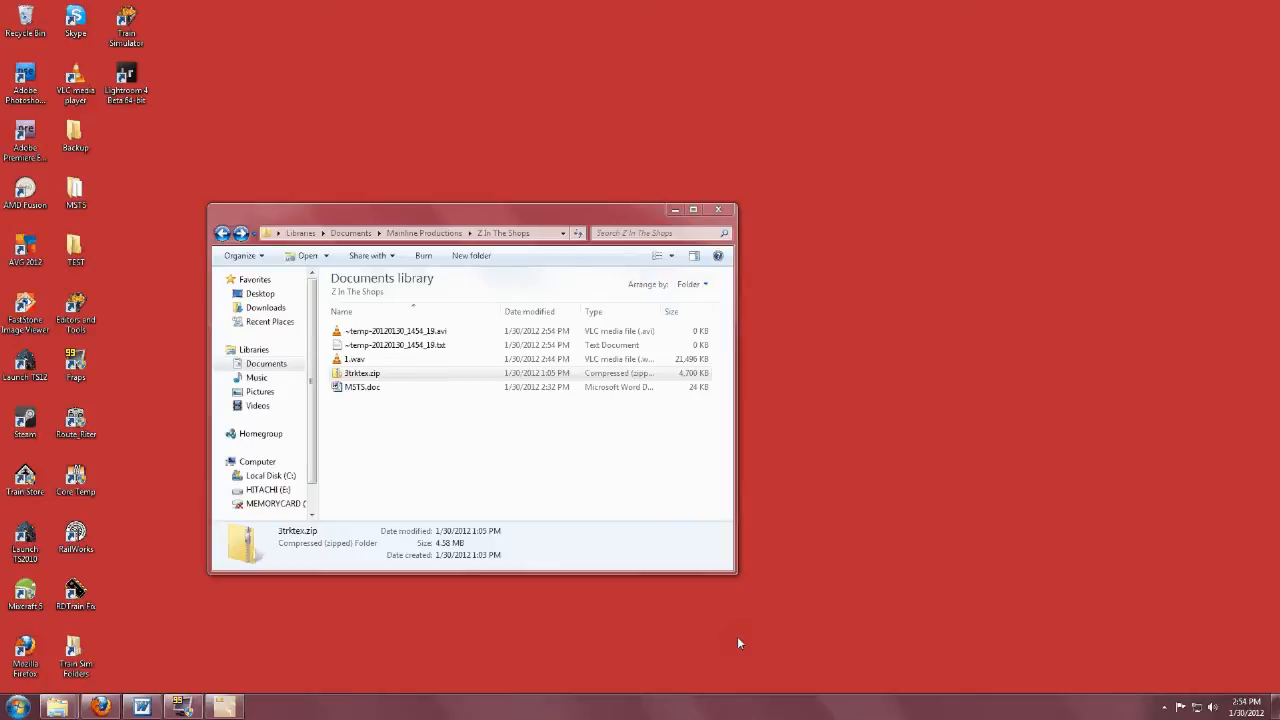
{"action": "mouse_move", "coordinate": [408, 470]}
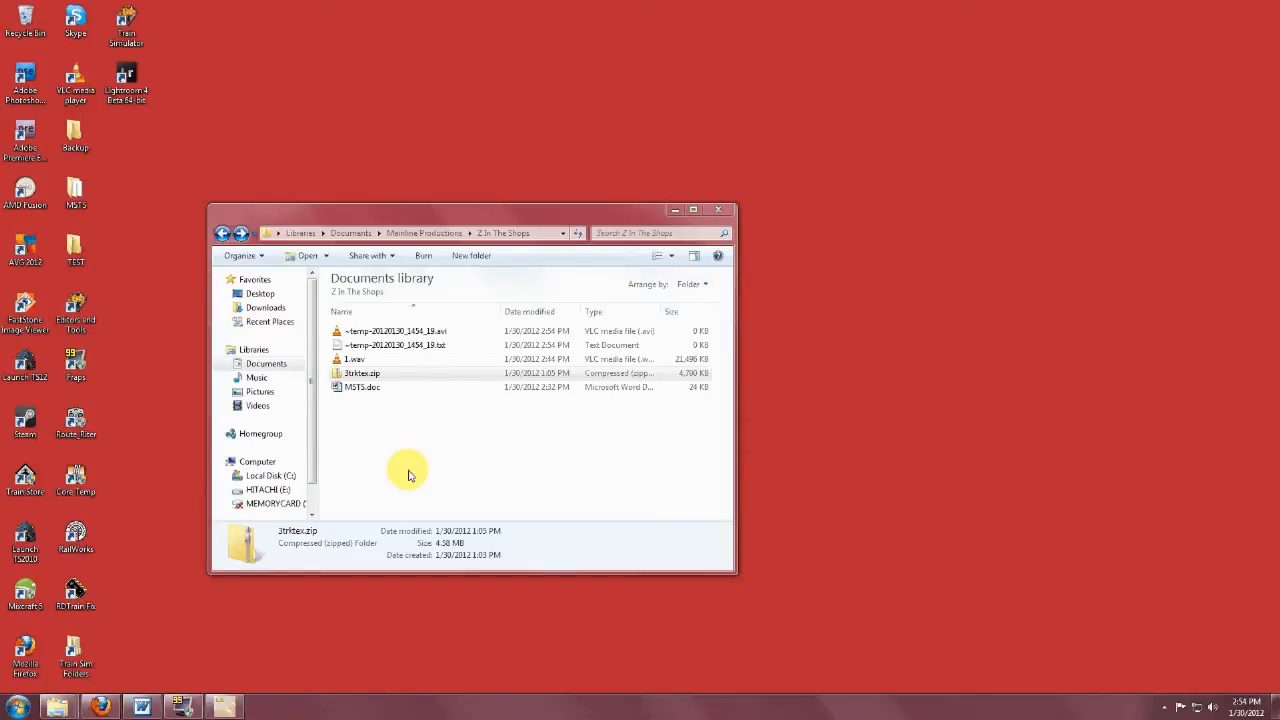
{"action": "mouse_move", "coordinate": [402, 434]}
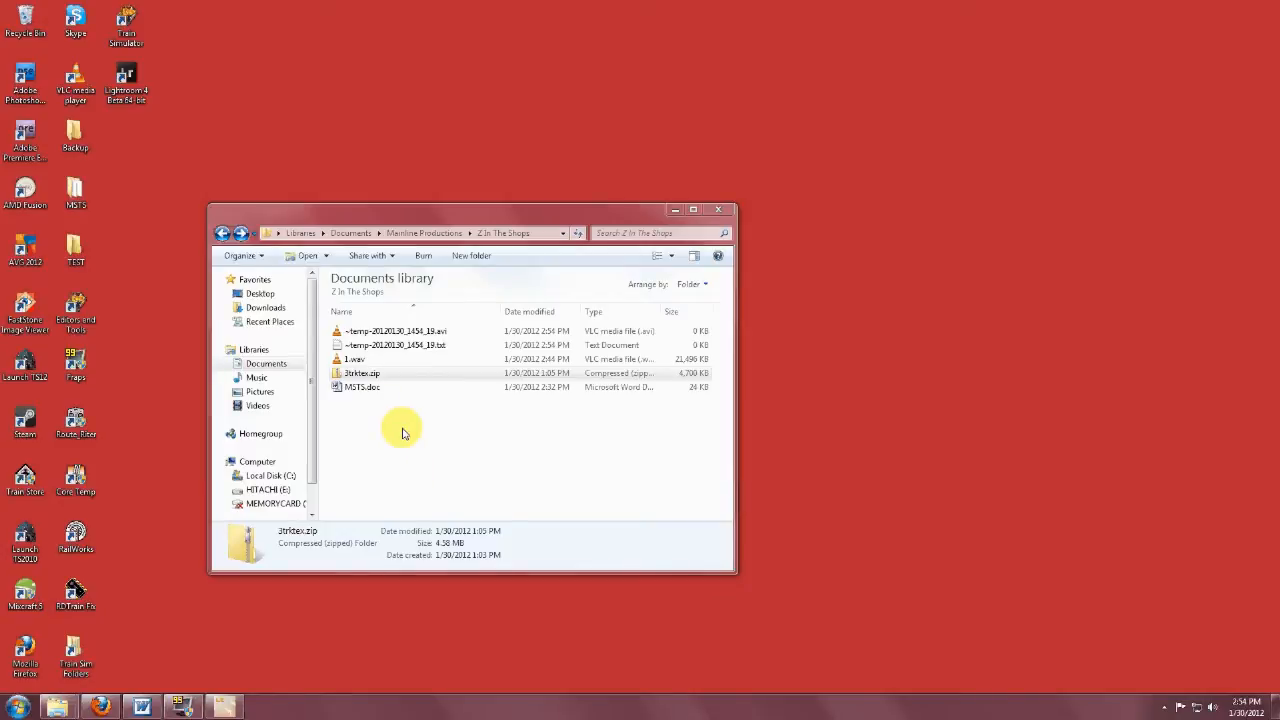
Step: Open 3trktex.zip and browse into 3TrkTex > Wooden Sleepers to reach the new acleantrack files
{"action": "left_click", "coordinate": [362, 373]}
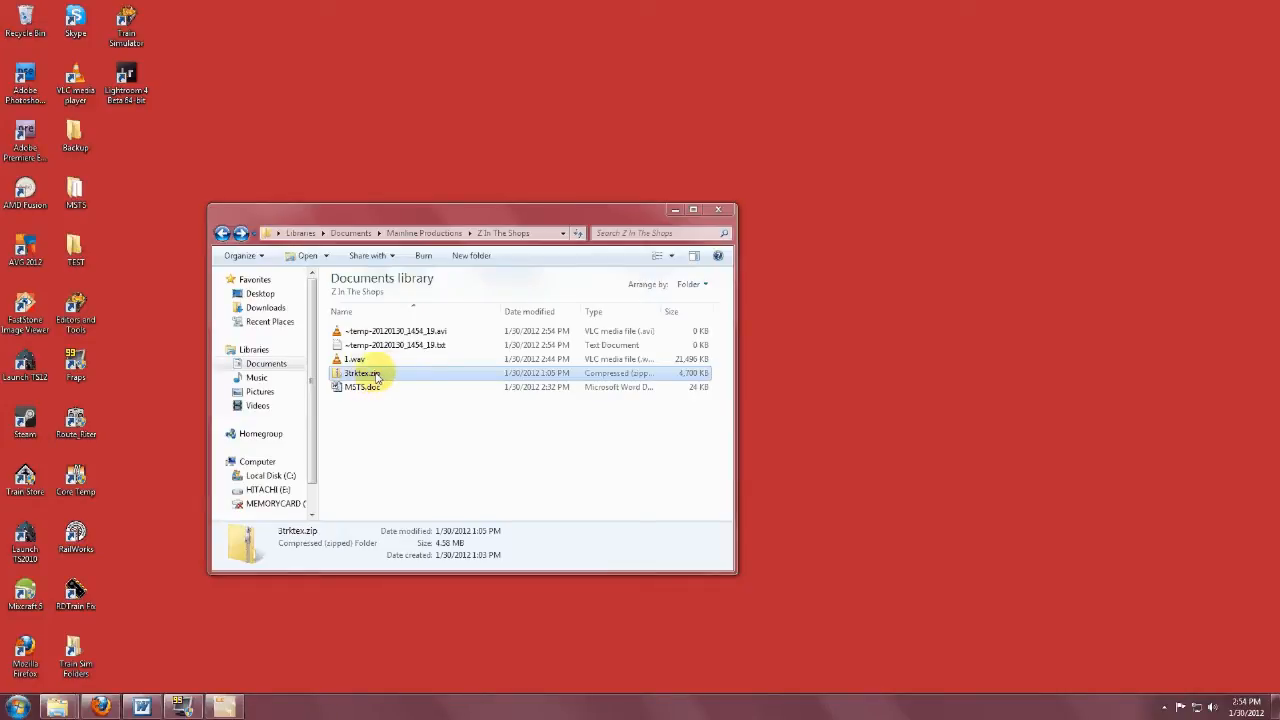
{"action": "double_click", "coordinate": [362, 373]}
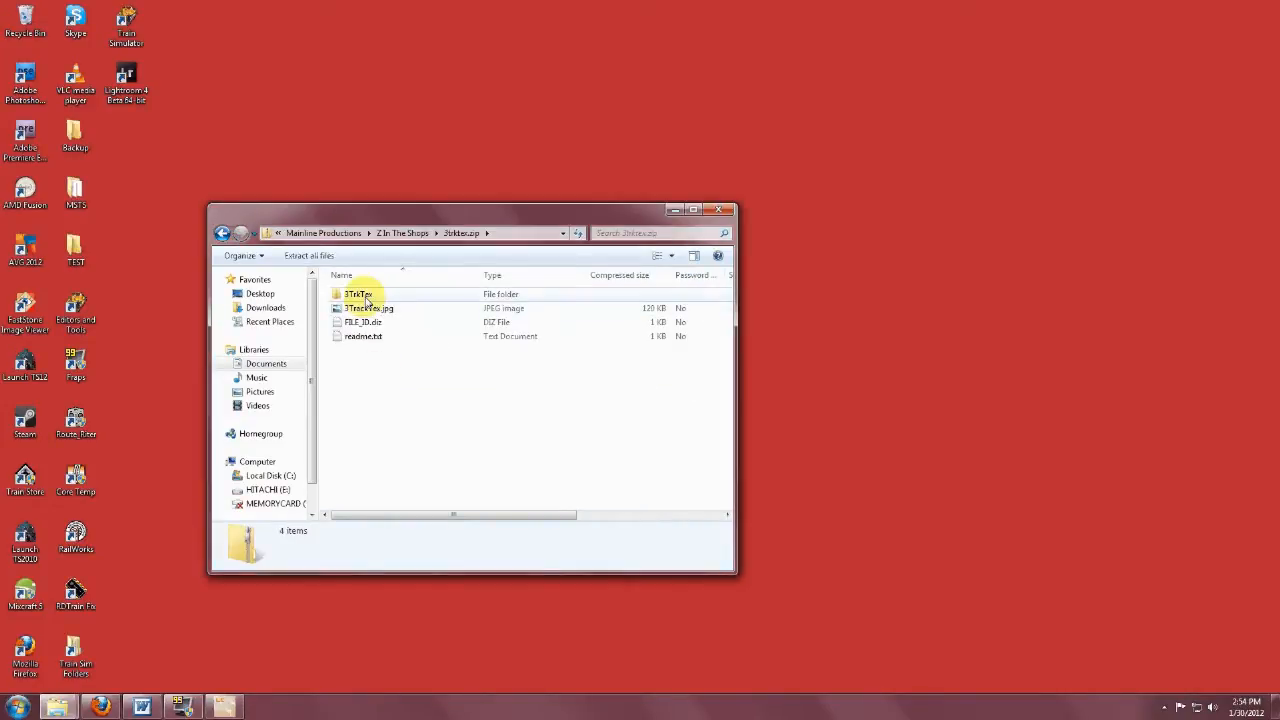
{"action": "double_click", "coordinate": [357, 293]}
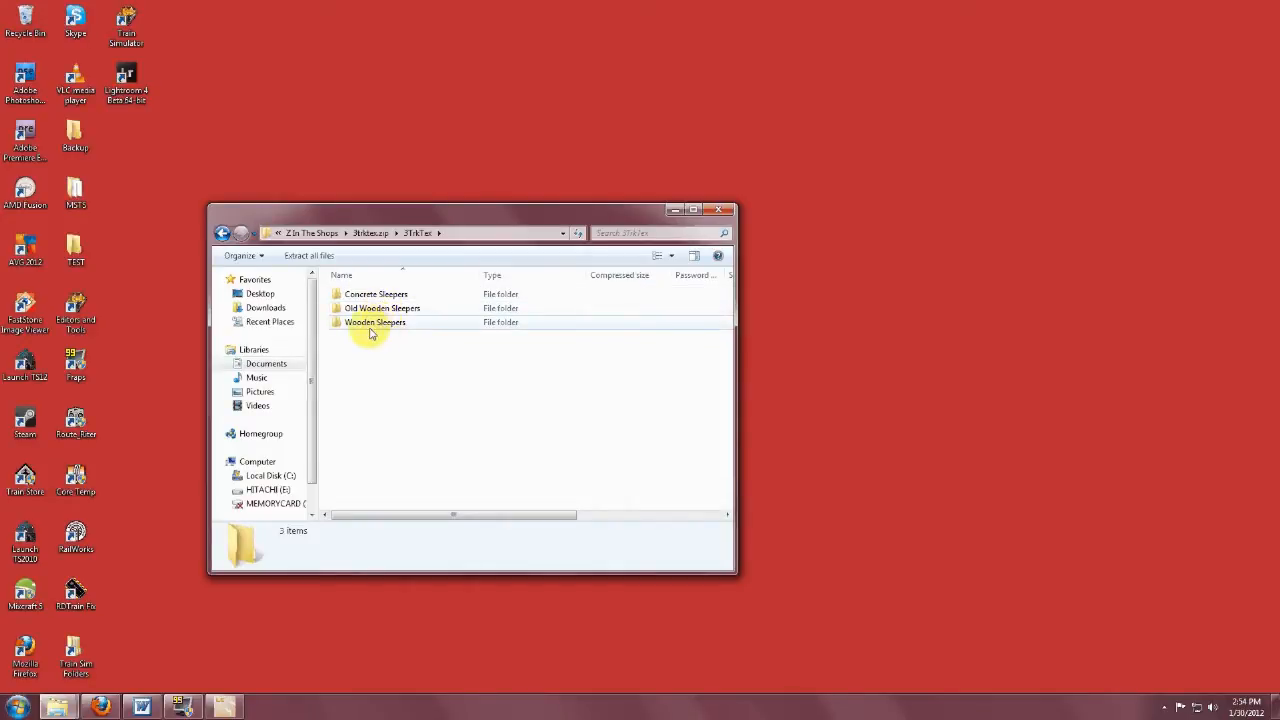
{"action": "double_click", "coordinate": [375, 322]}
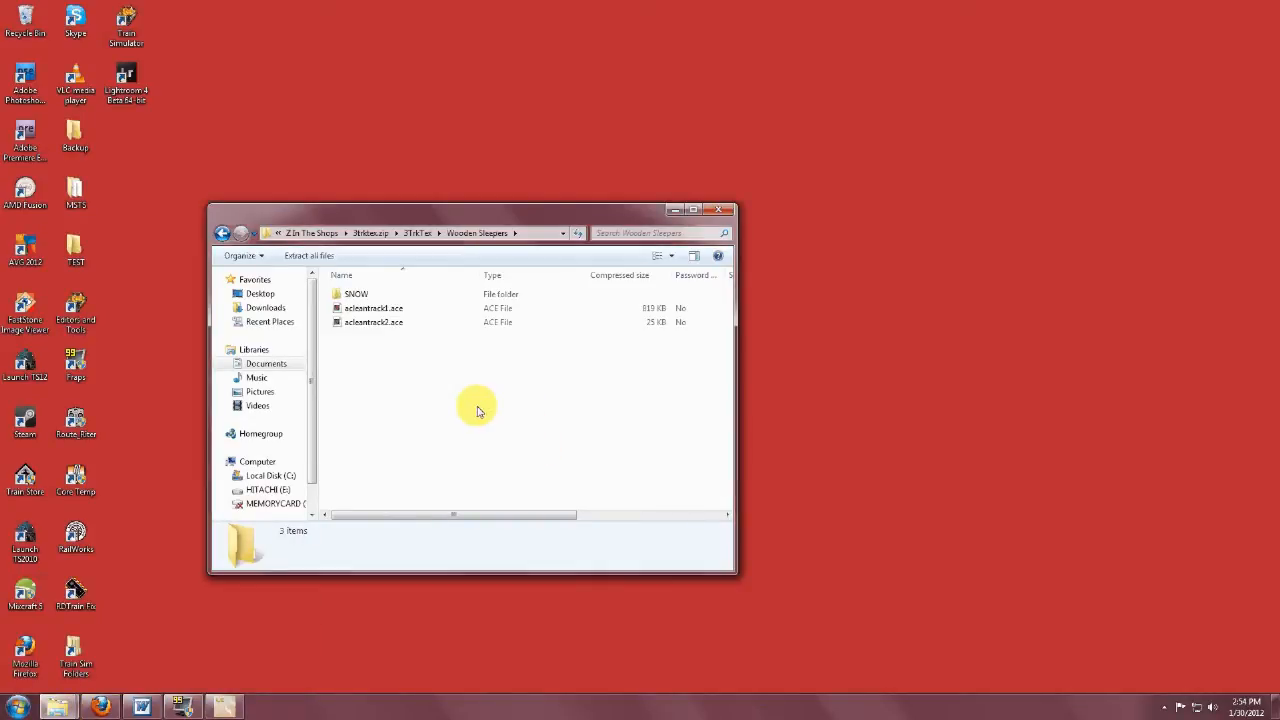
{"action": "left_click", "coordinate": [373, 308]}
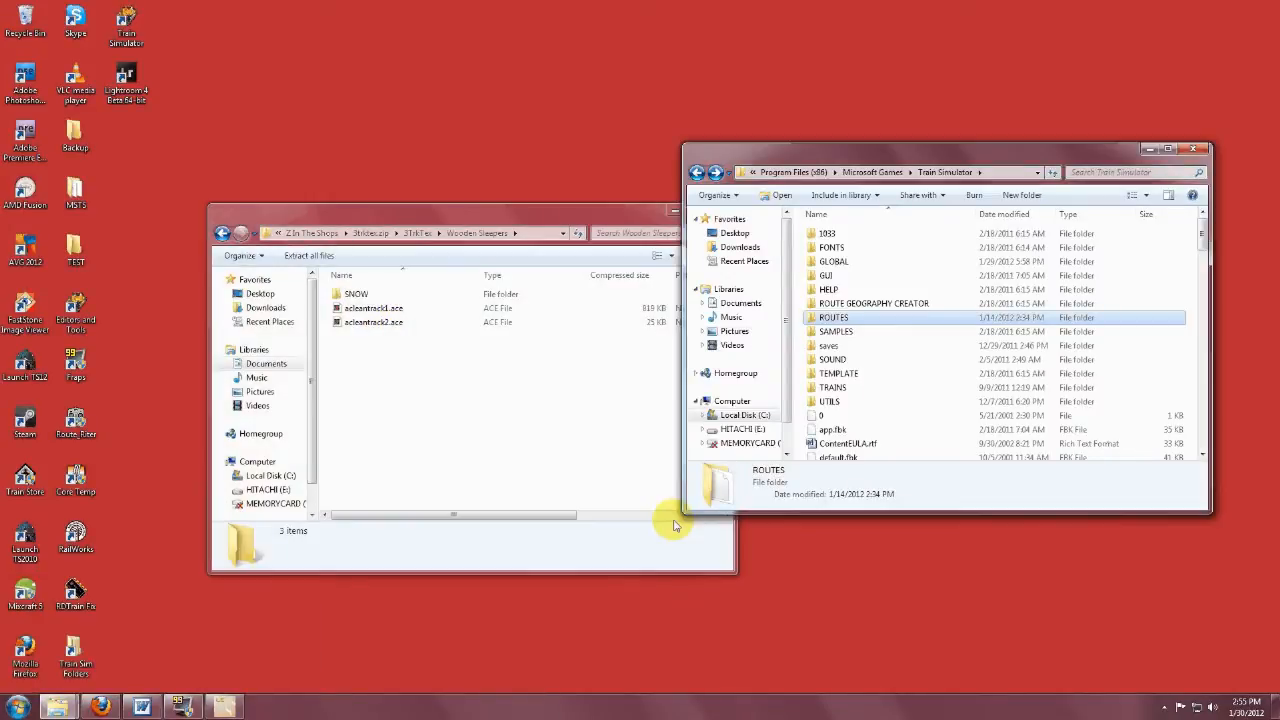
{"action": "mouse_move", "coordinate": [940, 508]}
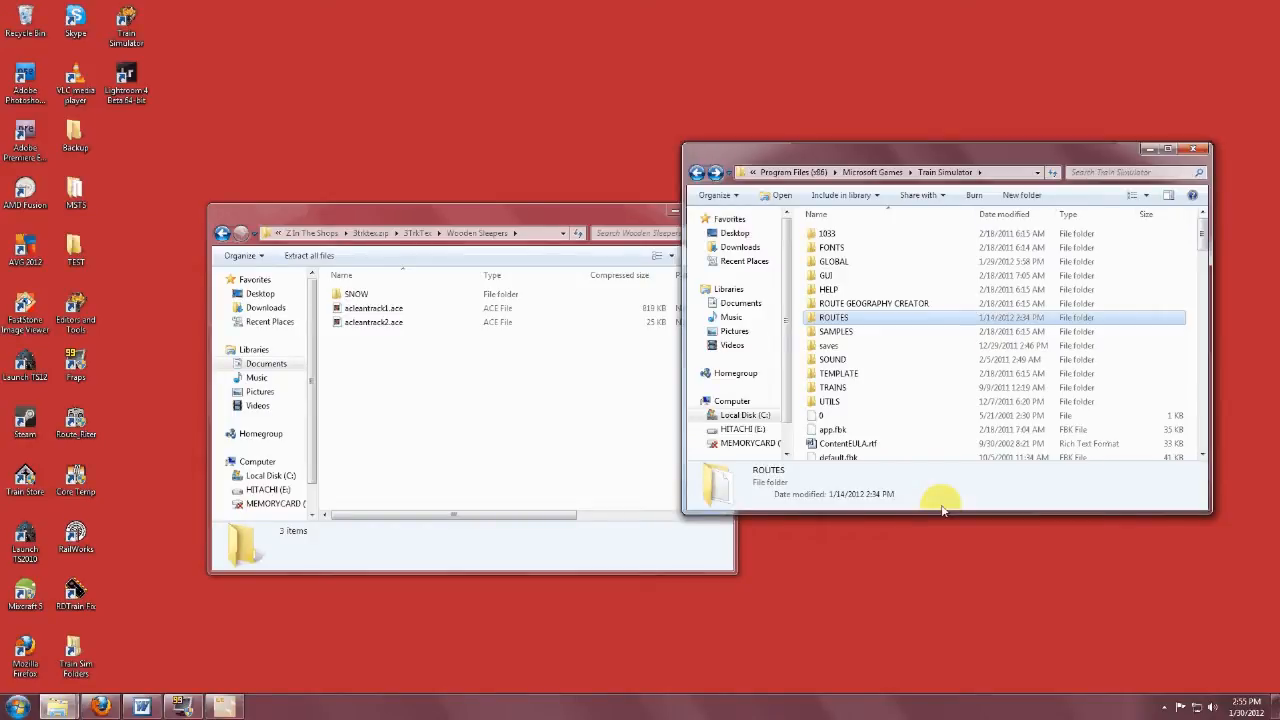
{"action": "mouse_move", "coordinate": [958, 498]}
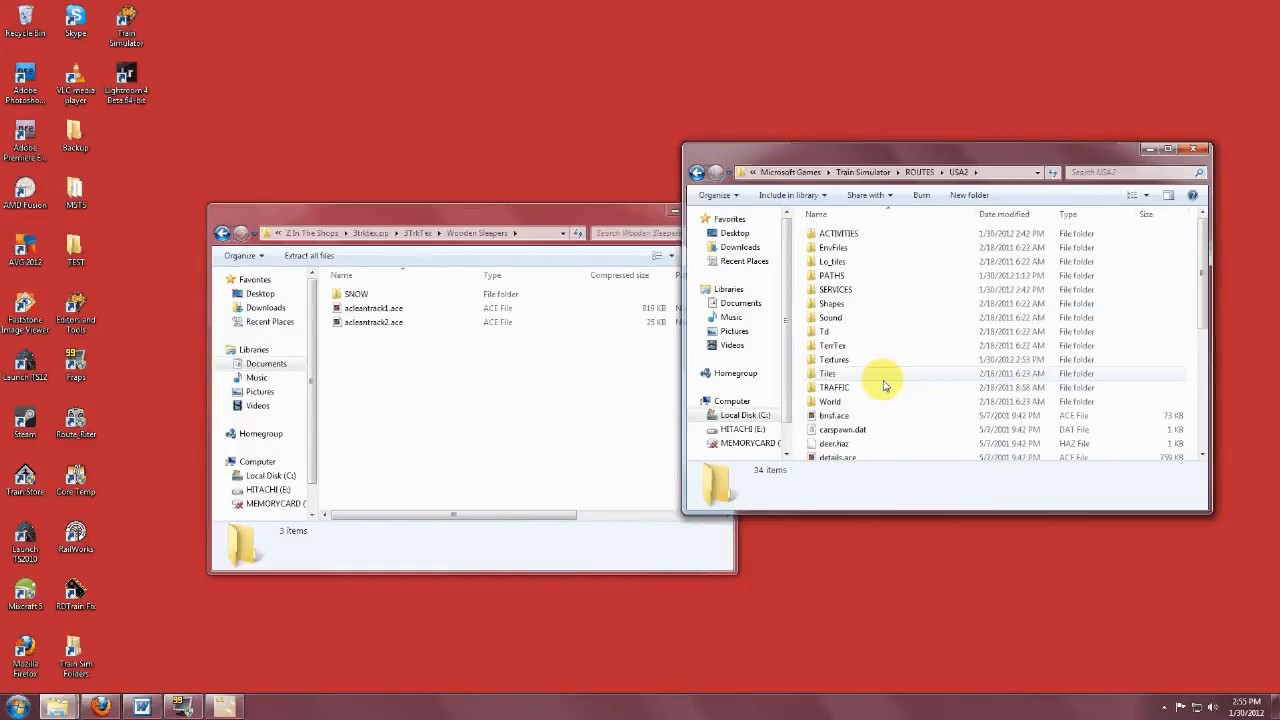
Step: Open USA2's Textures folder, then return to the zip's new textures window
{"action": "double_click", "coordinate": [833, 359]}
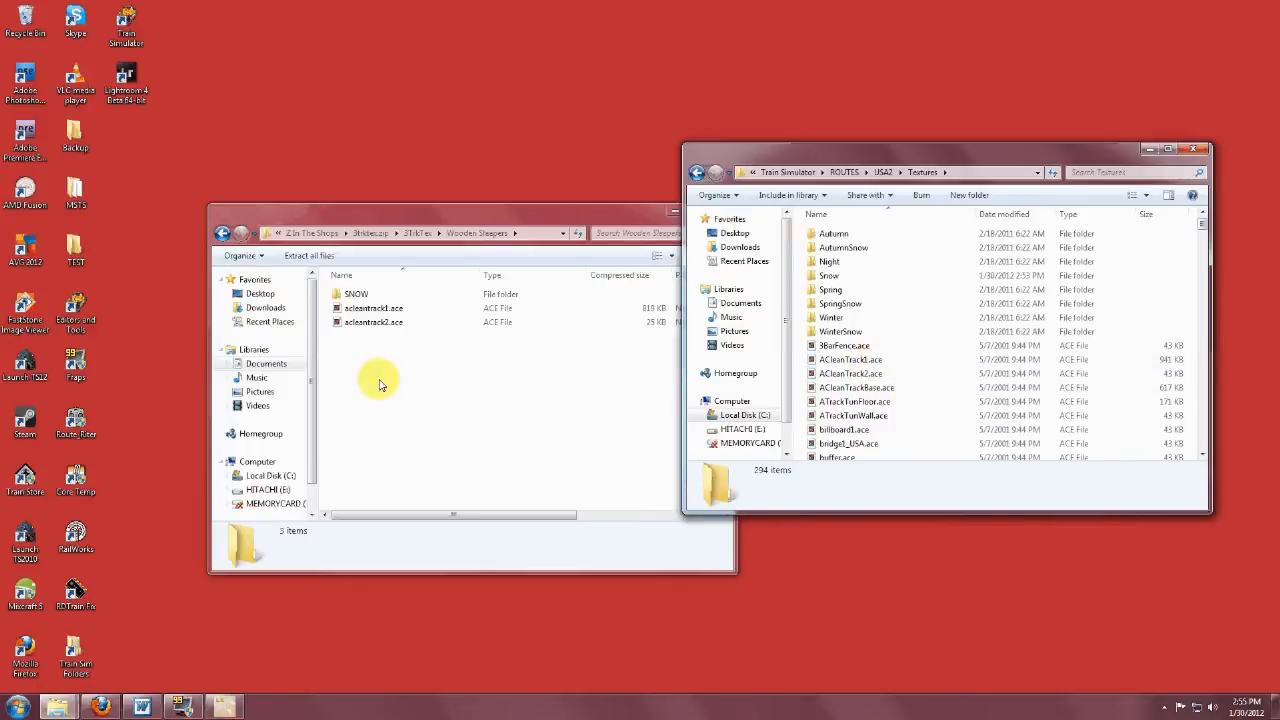
{"action": "left_click", "coordinate": [373, 308]}
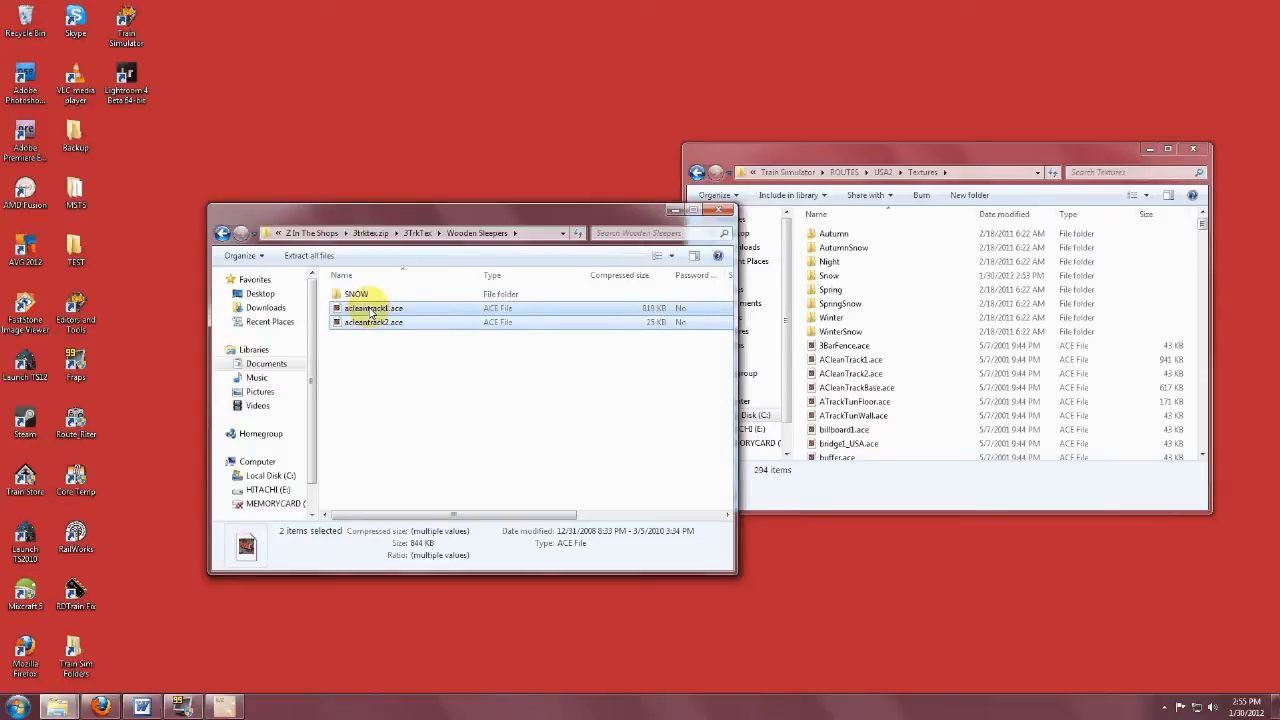
{"action": "mouse_move", "coordinate": [937, 333]}
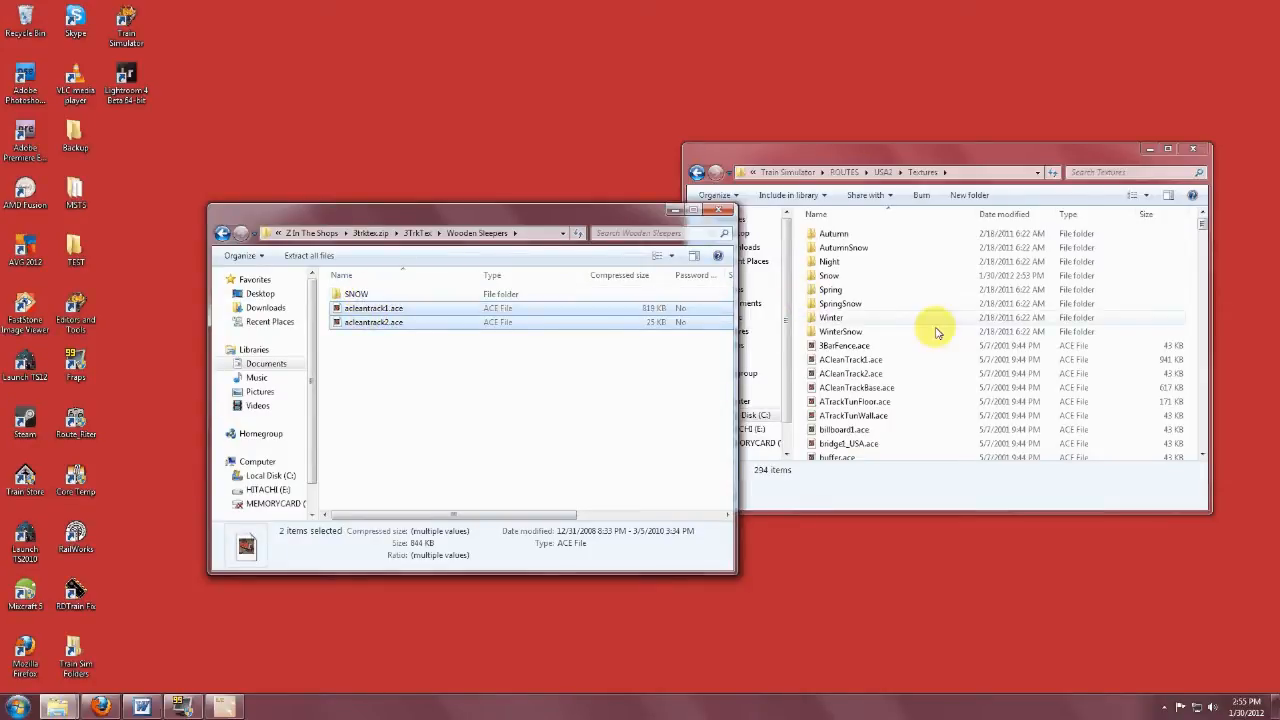
Step: Create a new folder named 'Snow' in Backup and open the route's Snow textures folder
{"action": "left_click", "coordinate": [850, 359]}
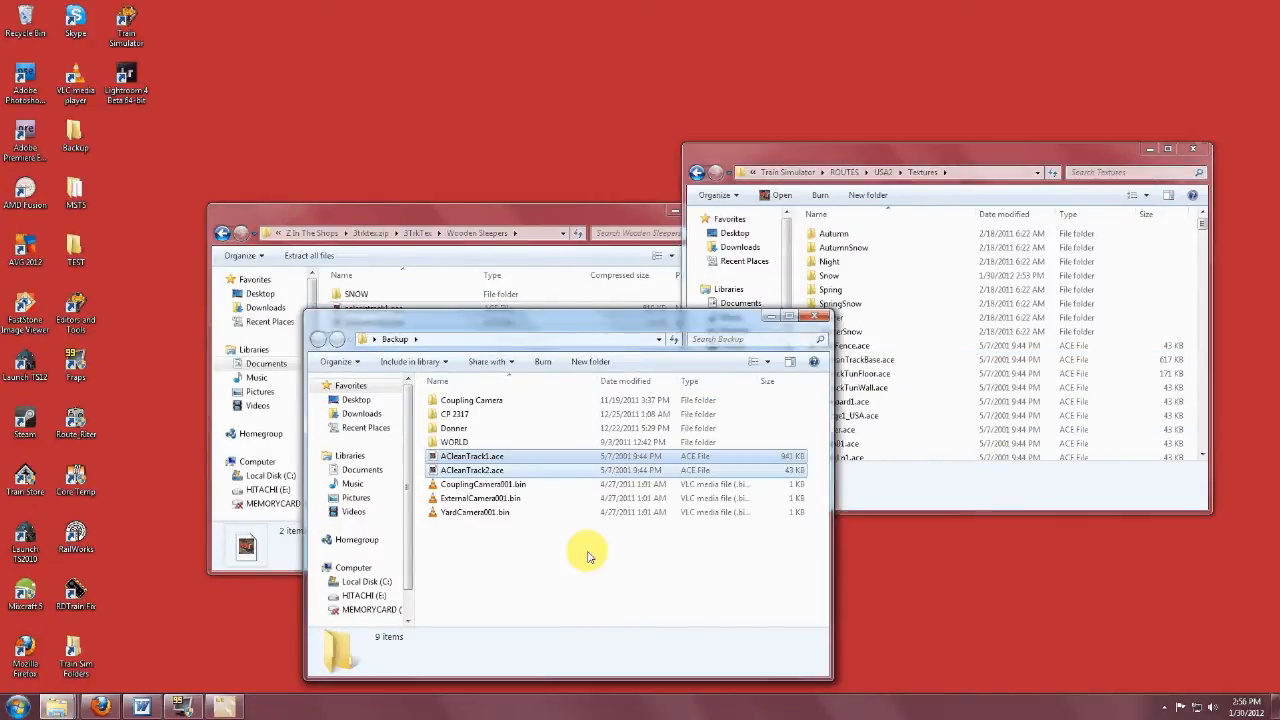
{"action": "right_click", "coordinate": [588, 557]}
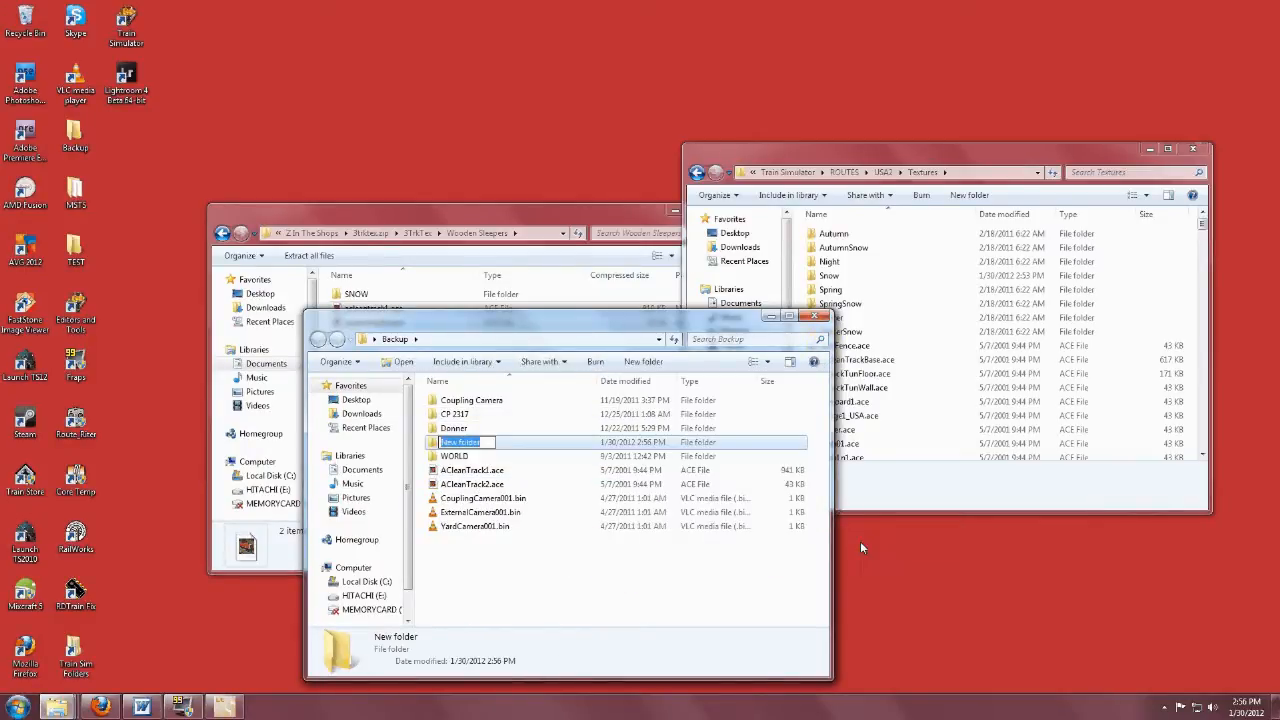
{"action": "type", "text": "Snow"}
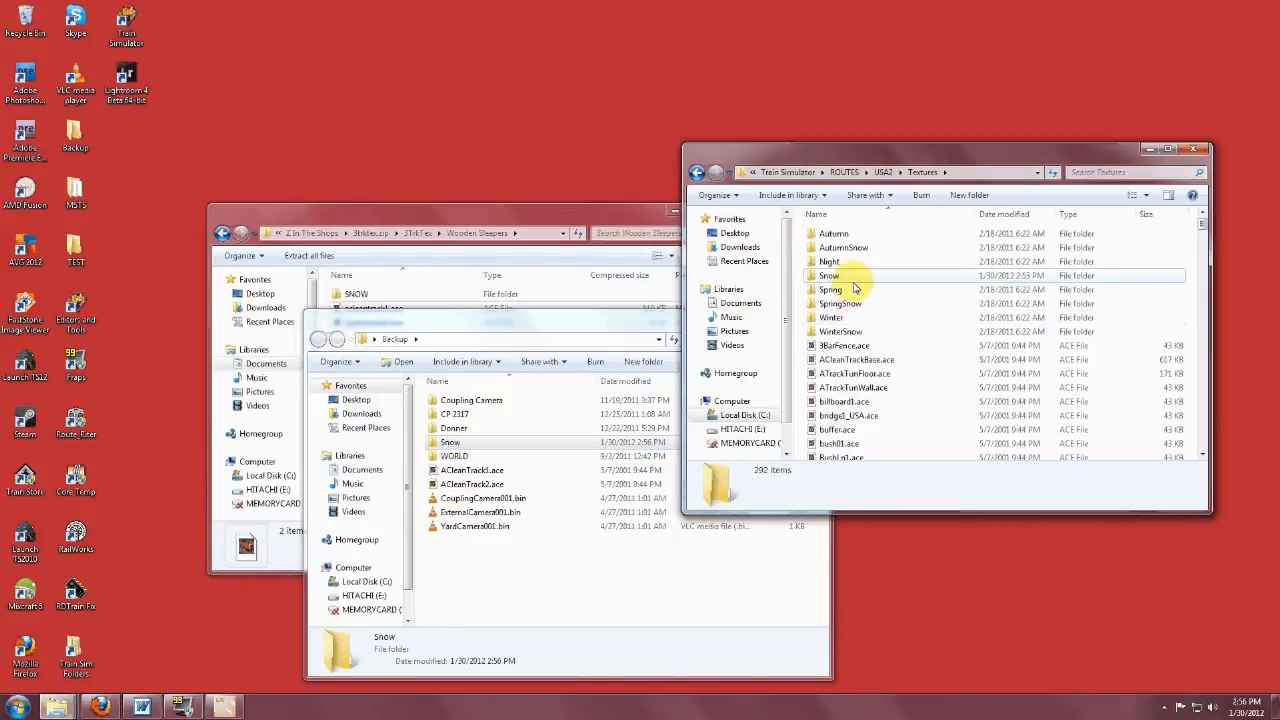
{"action": "double_click", "coordinate": [828, 275]}
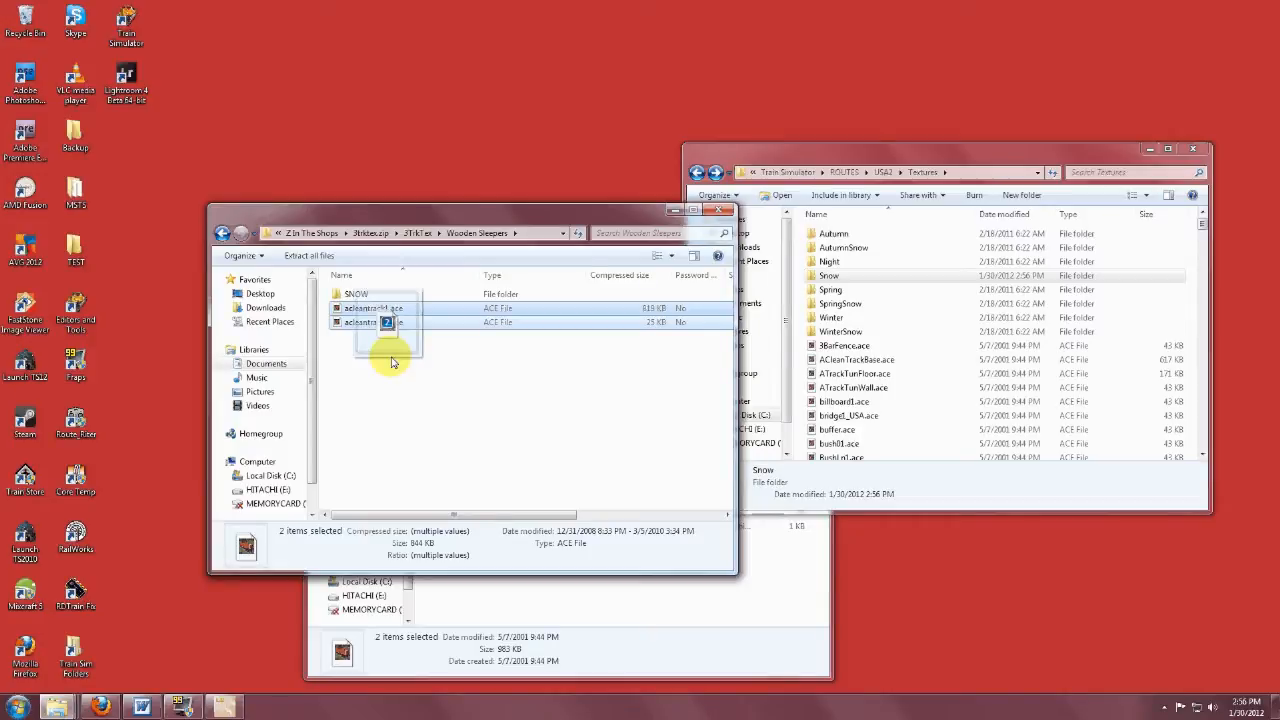
Step: Drag acleantrack1.ace and acleantrack2.ace from the zip into USA2's Textures window
{"action": "left_click_drag", "start_coordinate": [385, 315], "coordinate": [940, 160]}
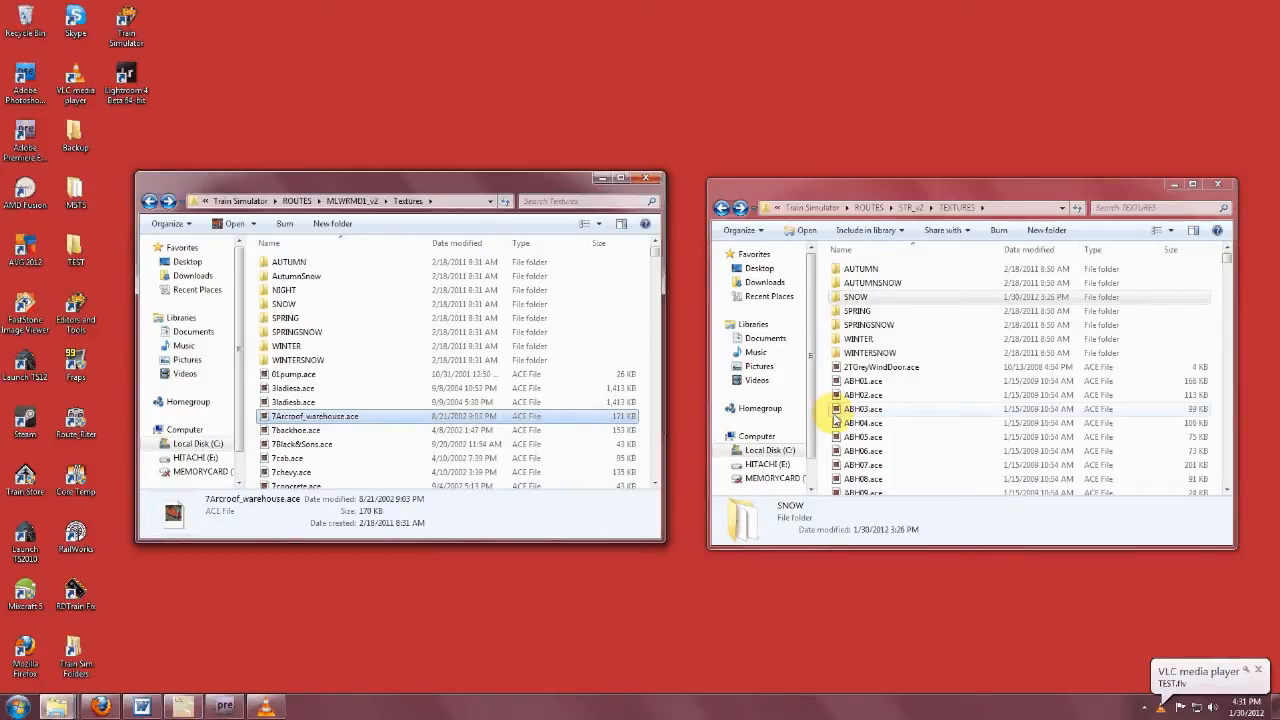
Step: Cut STR_v2's old acleantrack1/2.ace textures, close Backup, and go back to Textures
{"action": "scroll", "scroll_direction": "down", "scroll_amount": 3}
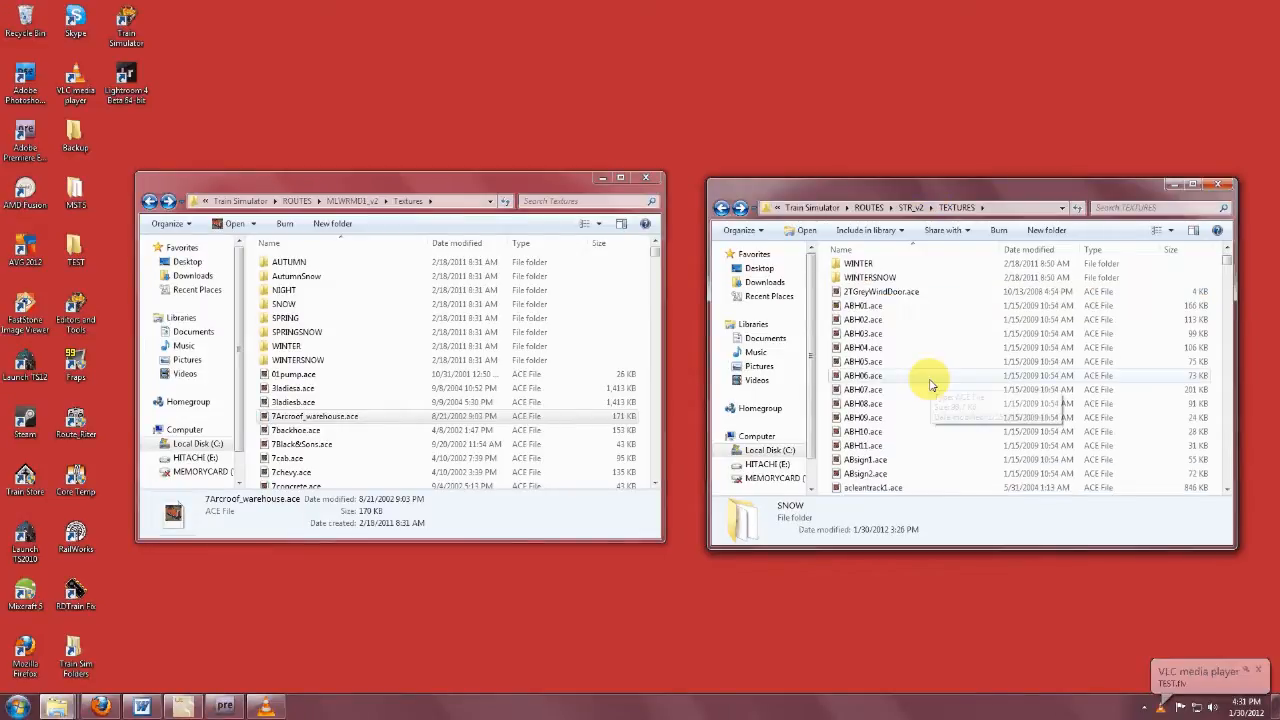
{"action": "scroll", "scroll_direction": "down", "scroll_amount": 3}
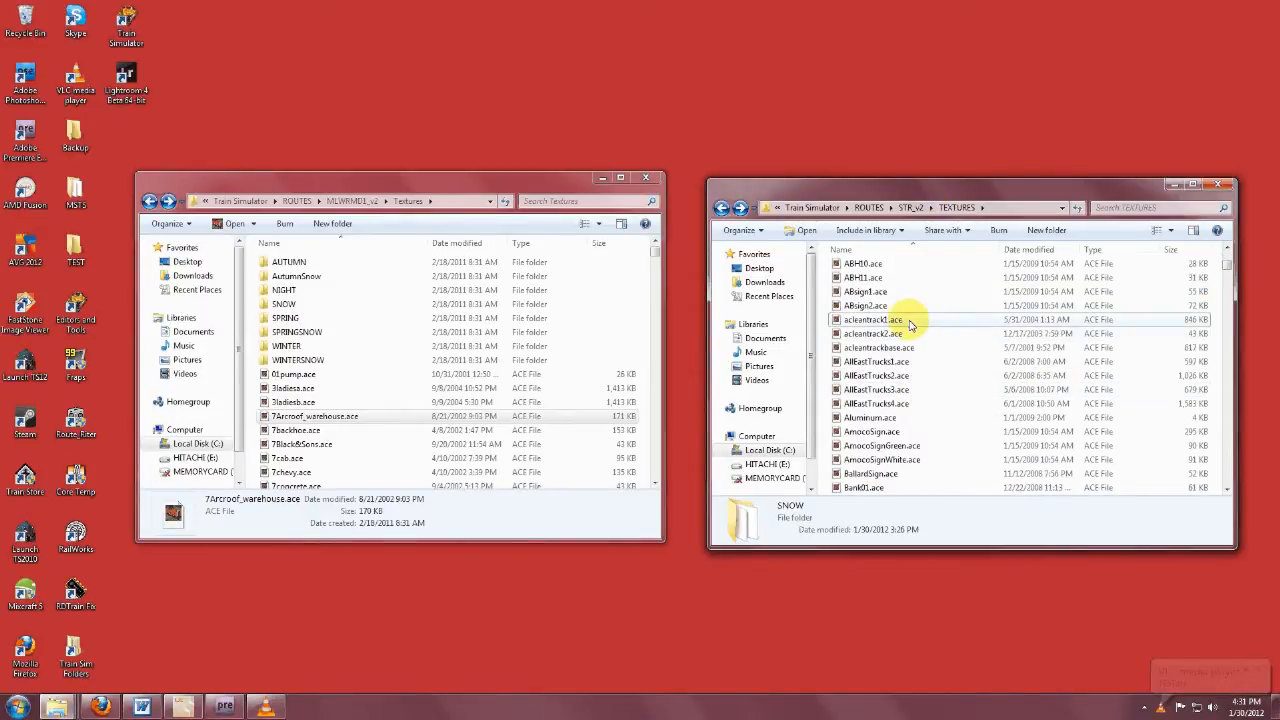
{"action": "right_click", "coordinate": [870, 319]}
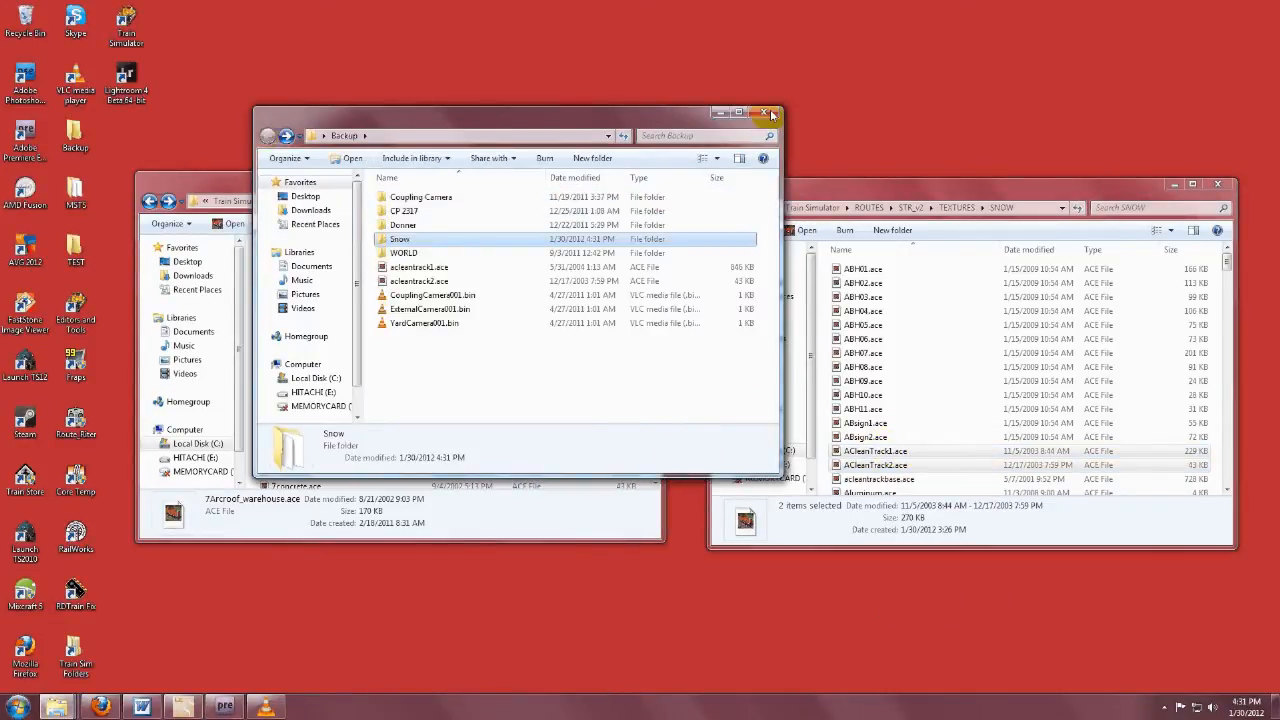
{"action": "left_click", "coordinate": [768, 112]}
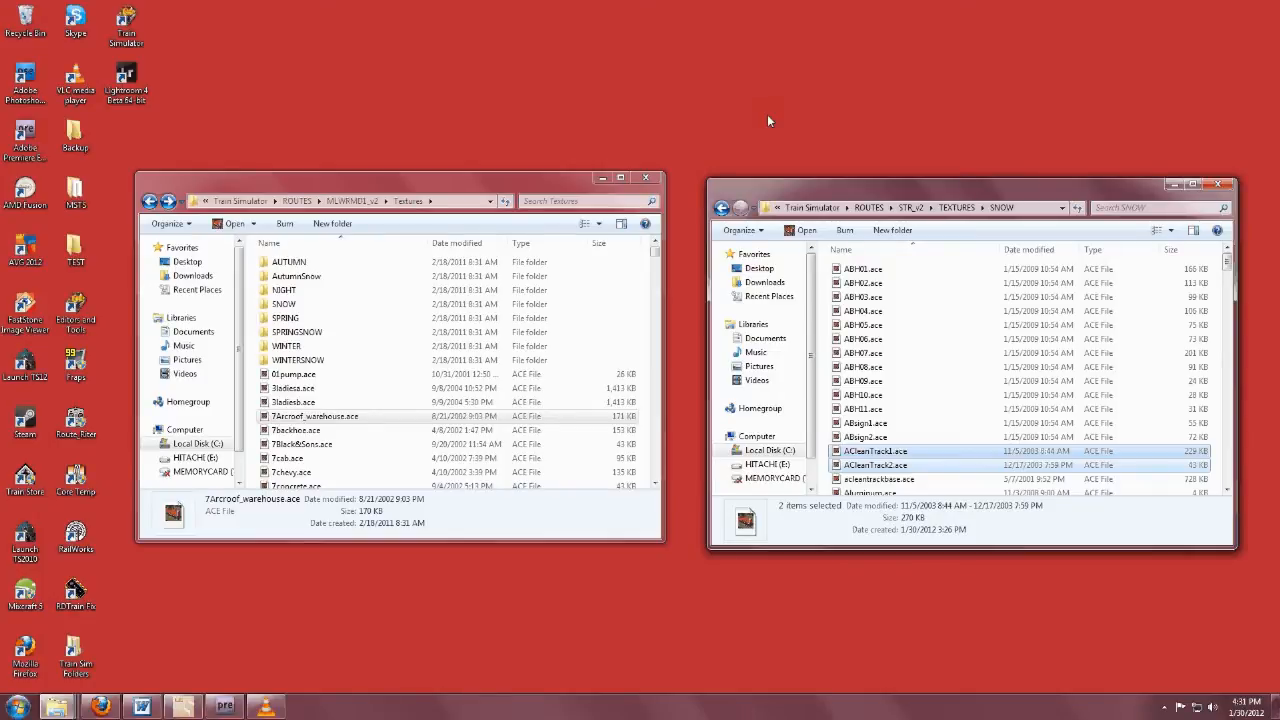
{"action": "left_click", "coordinate": [722, 208]}
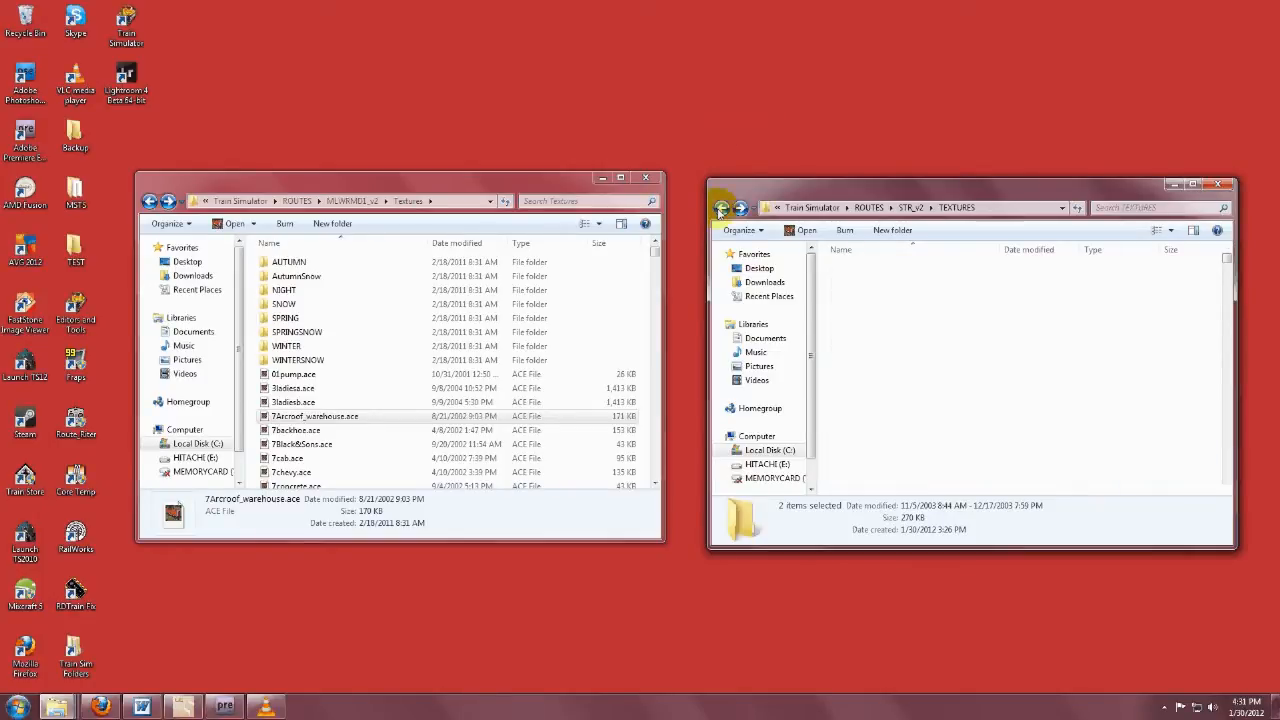
{"action": "left_click", "coordinate": [721, 208]}
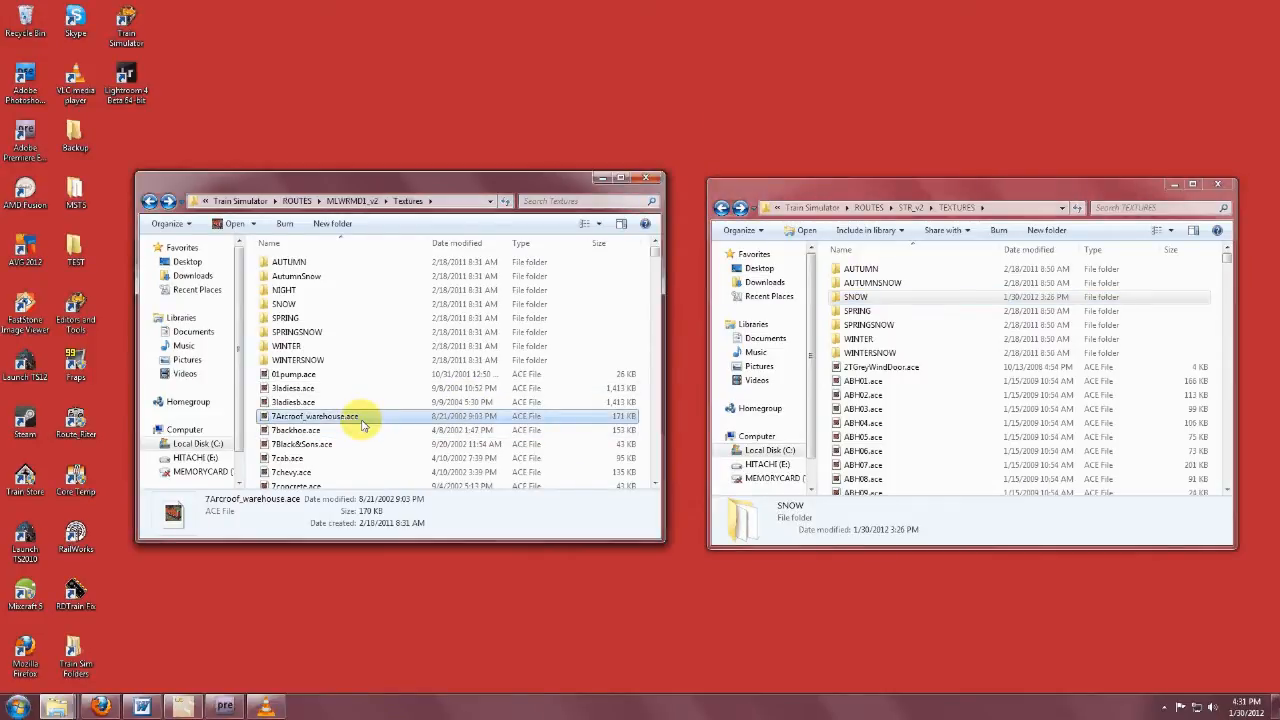
Step: Open MLWRMD1_v2's SNOW folder and right-click its ACleanTrack1 and ACleanTrack2 files
{"action": "left_click", "coordinate": [330, 458]}
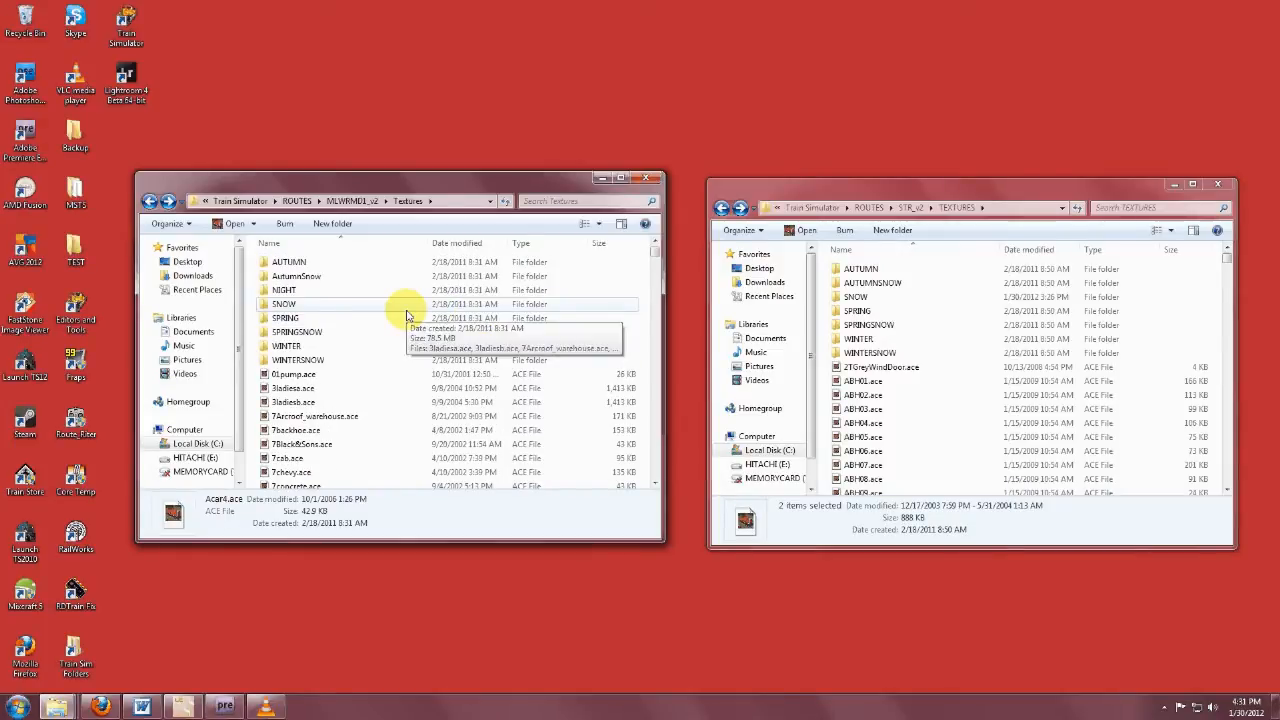
{"action": "double_click", "coordinate": [284, 304]}
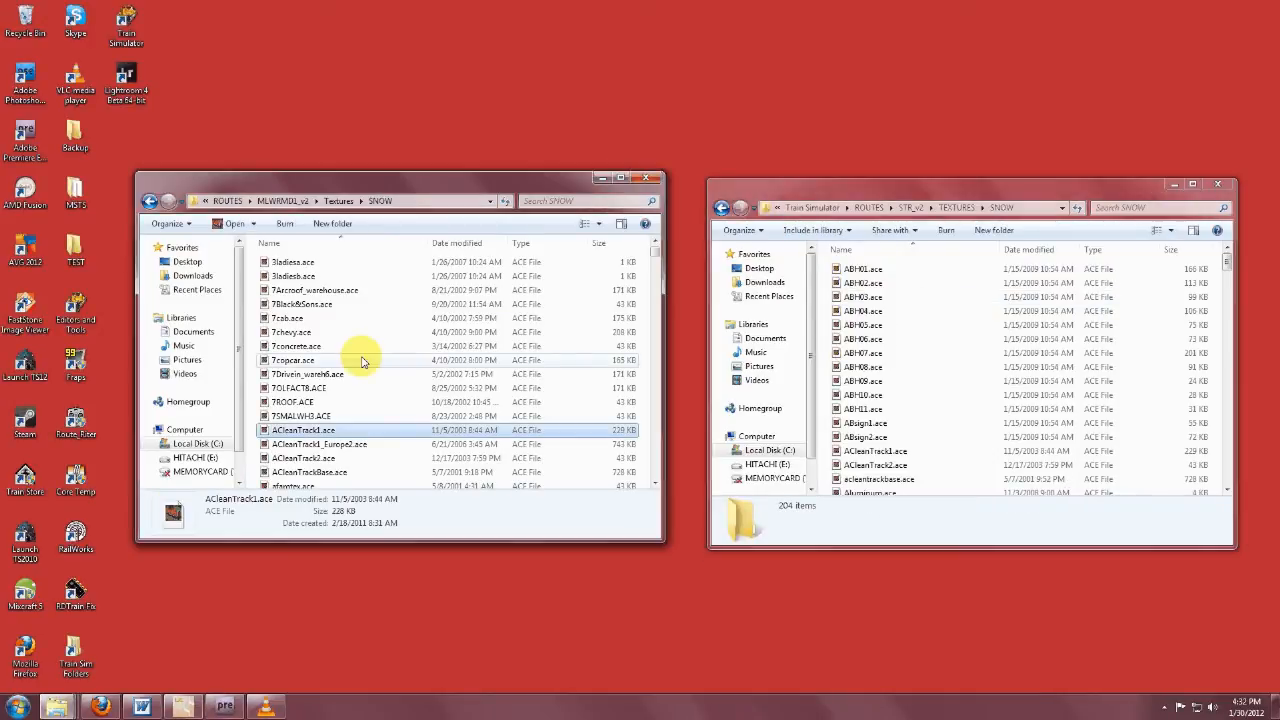
{"action": "right_click", "coordinate": [303, 458]}
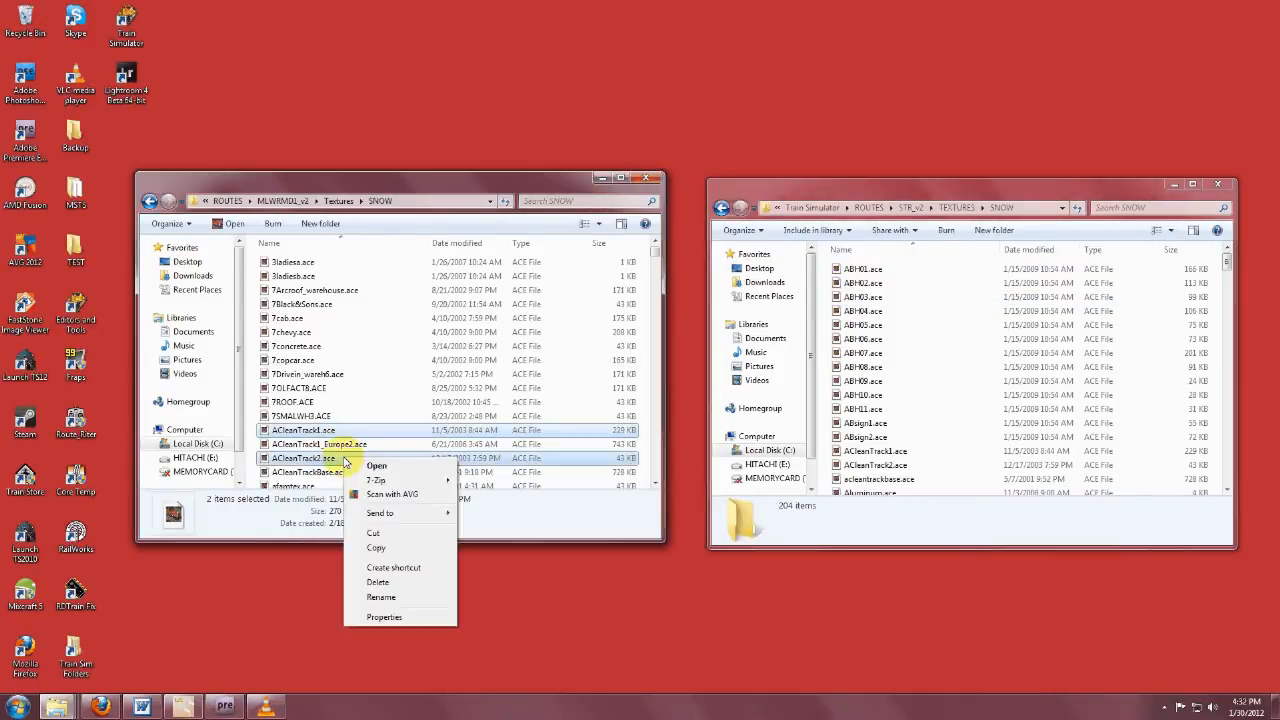